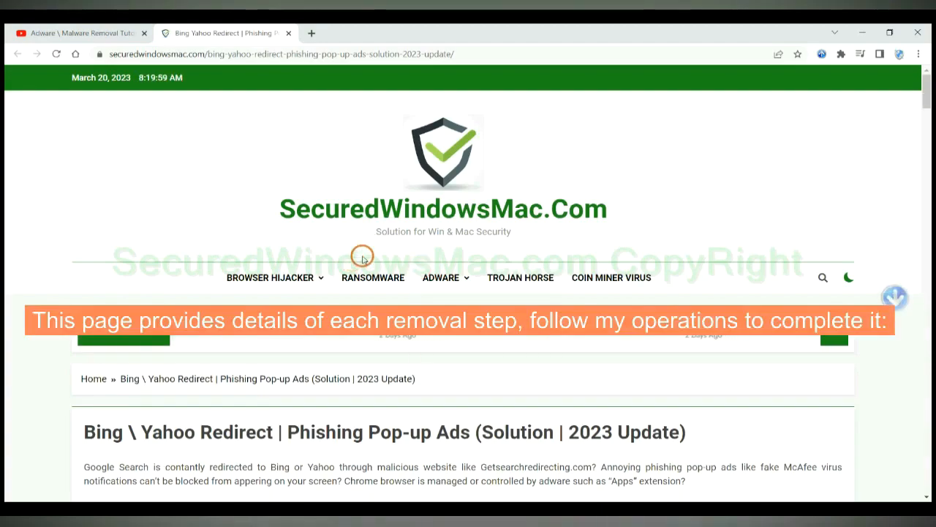
- Scroll the removal guide down to its automatic-removal section with the SpyHunter download options
scroll(down, 3)
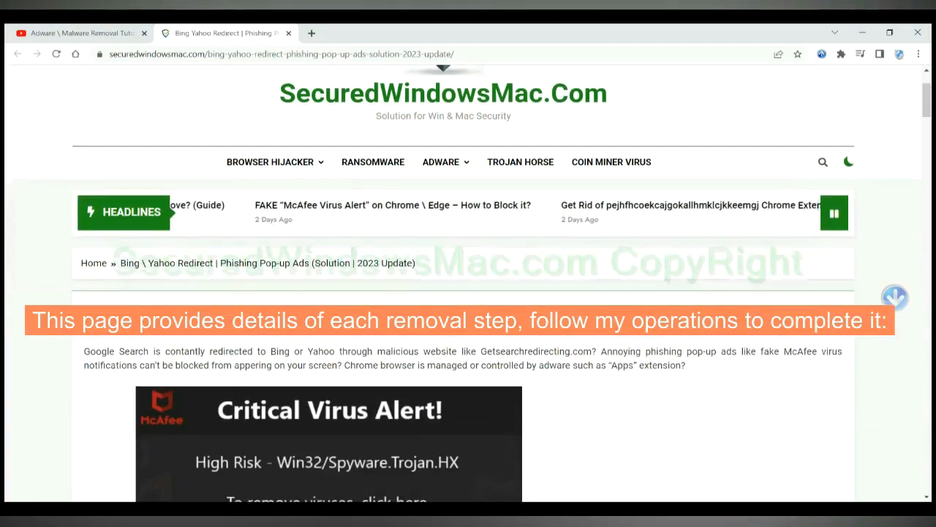
scroll(down, 3)
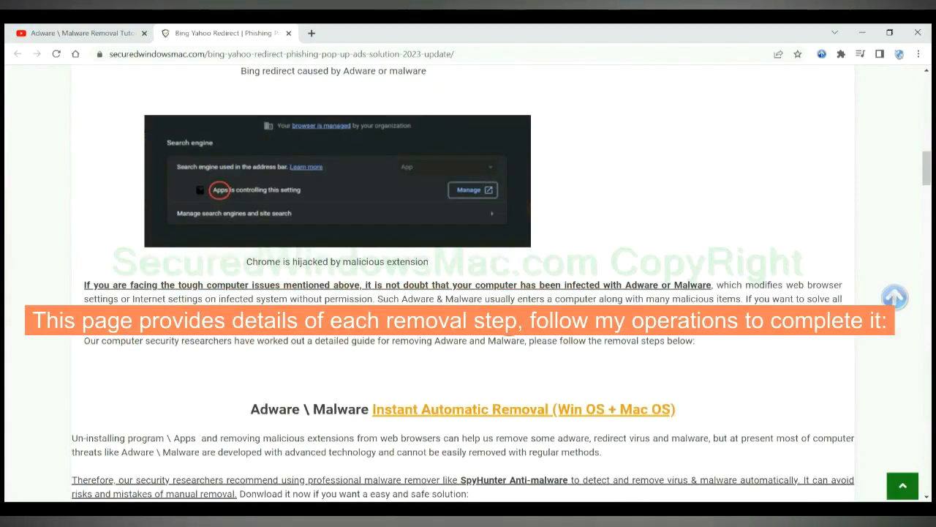
scroll(down, 3)
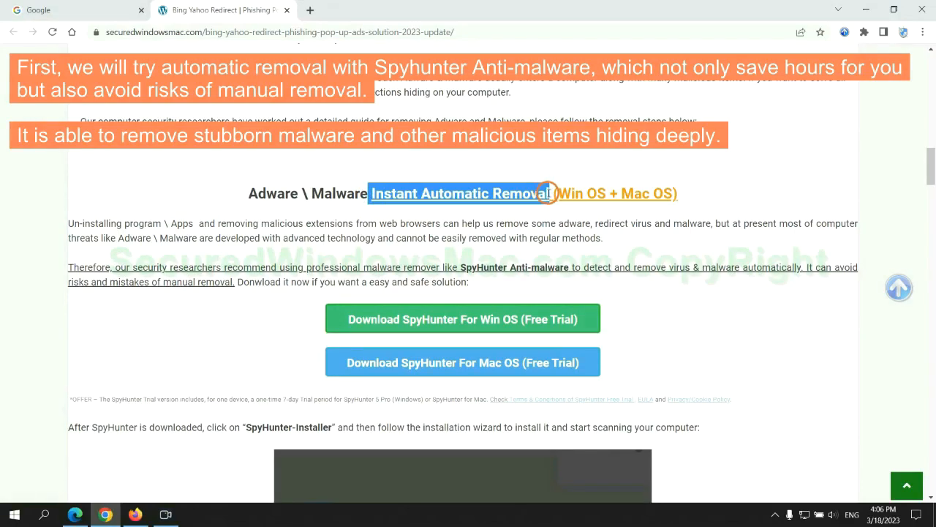
mouse_move(541, 217)
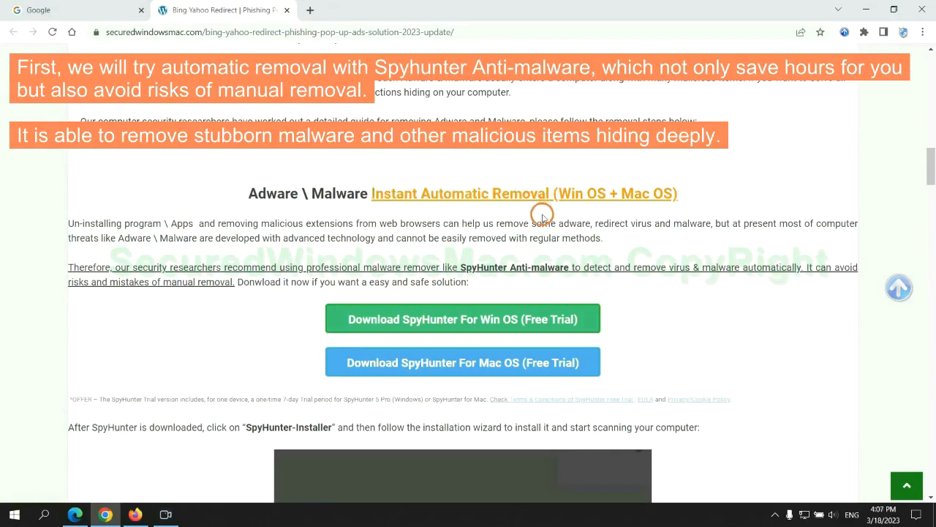
mouse_move(362, 214)
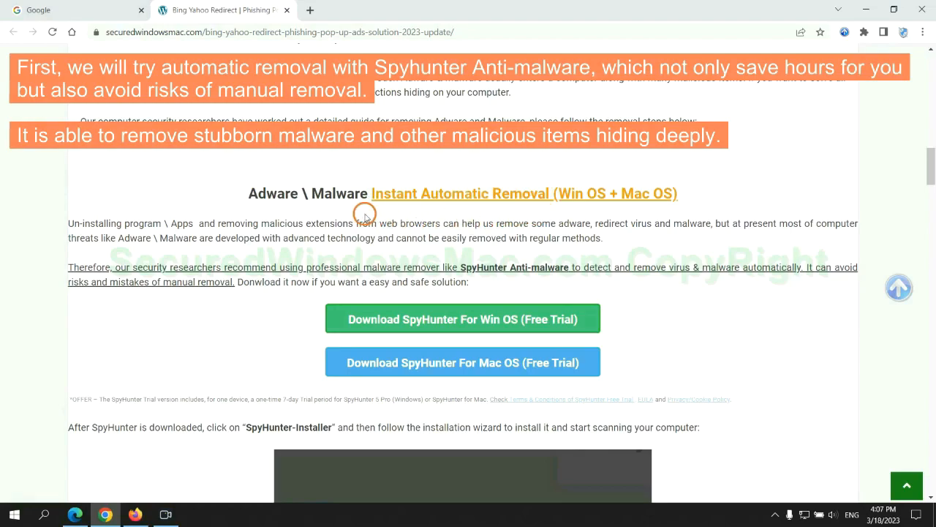
mouse_move(130, 231)
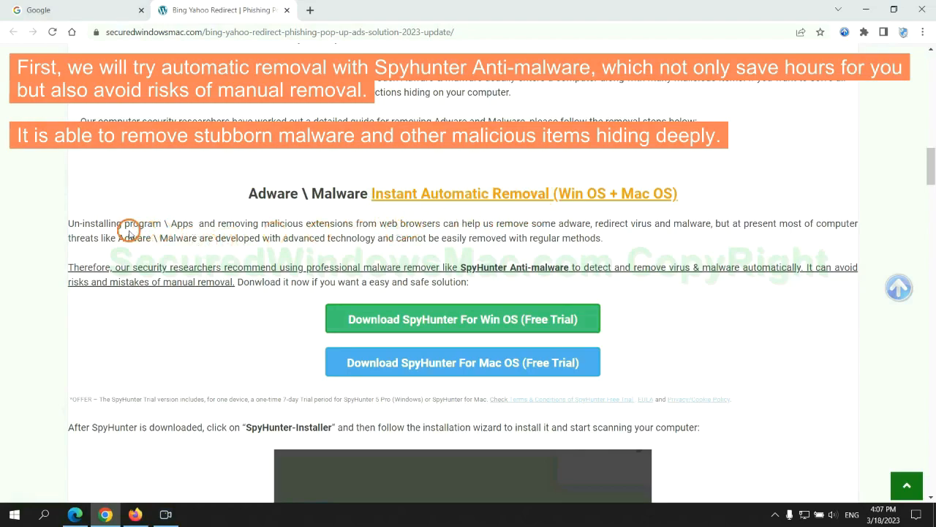
mouse_move(334, 233)
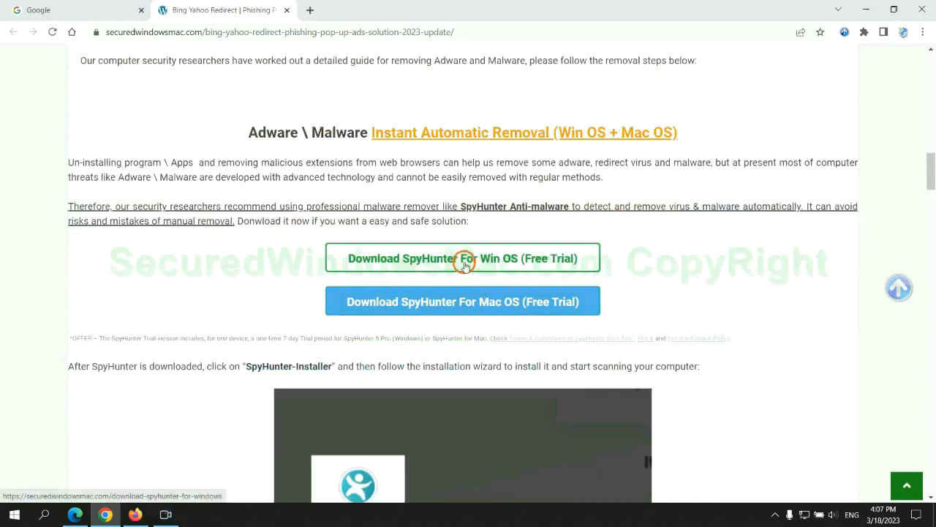
- Download SpyHunter-Installer.exe for Windows, keep it despite the harmful-file warning, and launch it
scroll(down, 3)
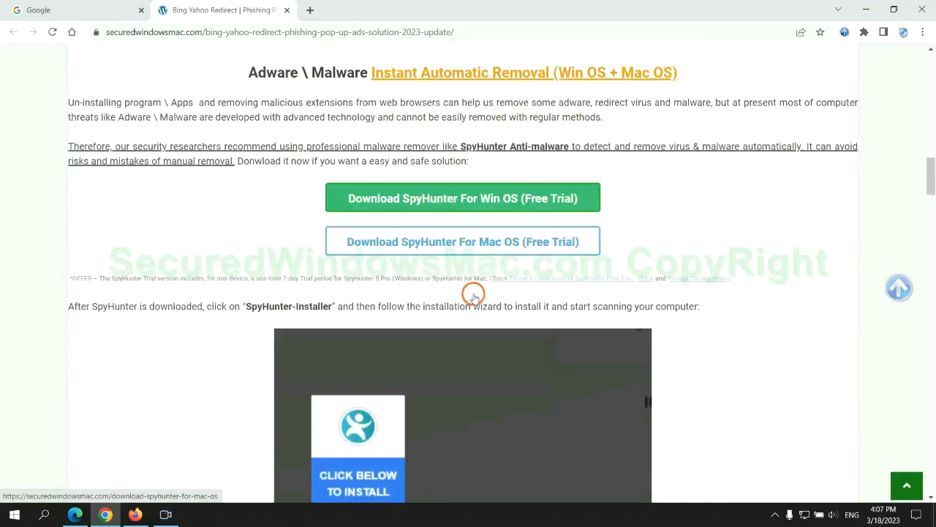
click(463, 242)
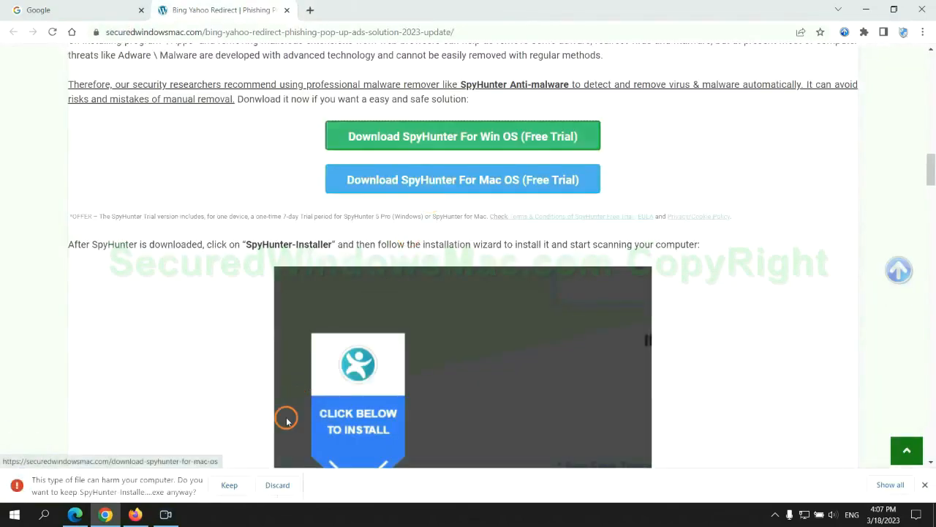
click(228, 485)
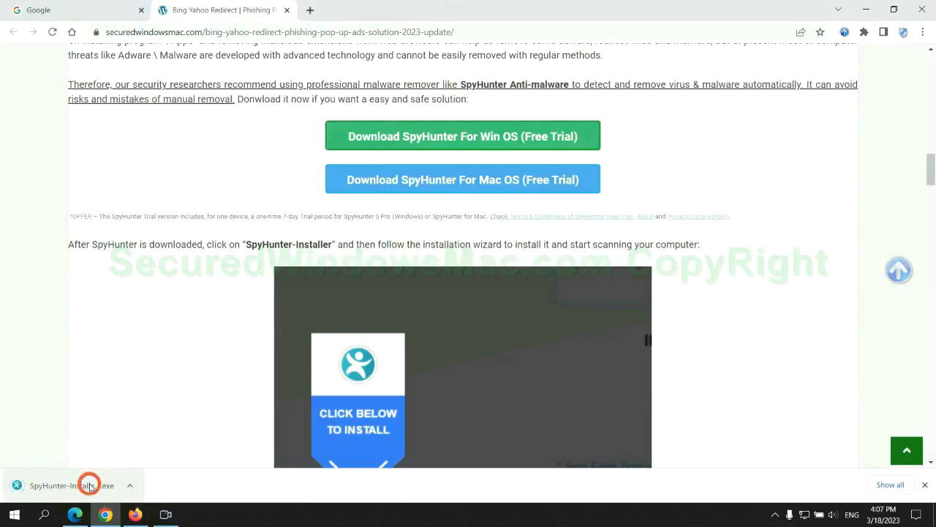
click(73, 486)
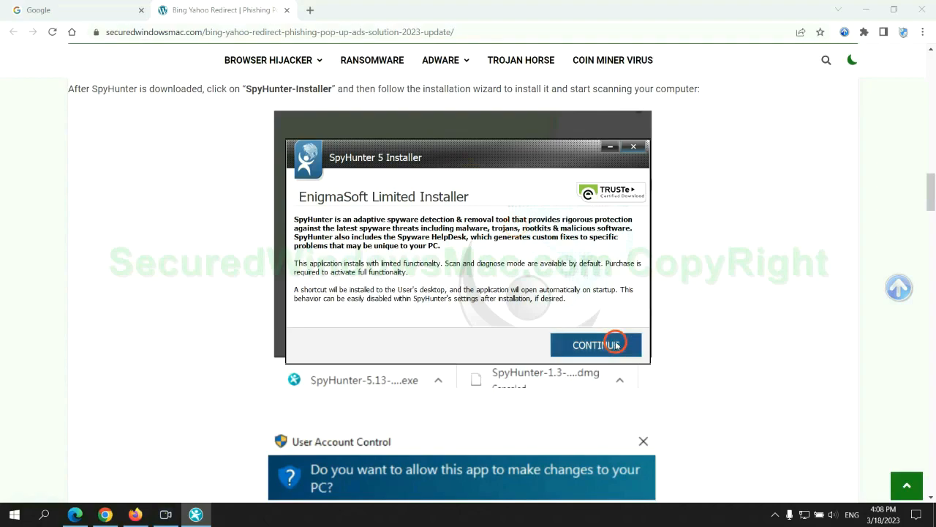
- Install SpyHunter 5 accepting the EULA, run a full scan, and proceed with the detected threats
click(597, 345)
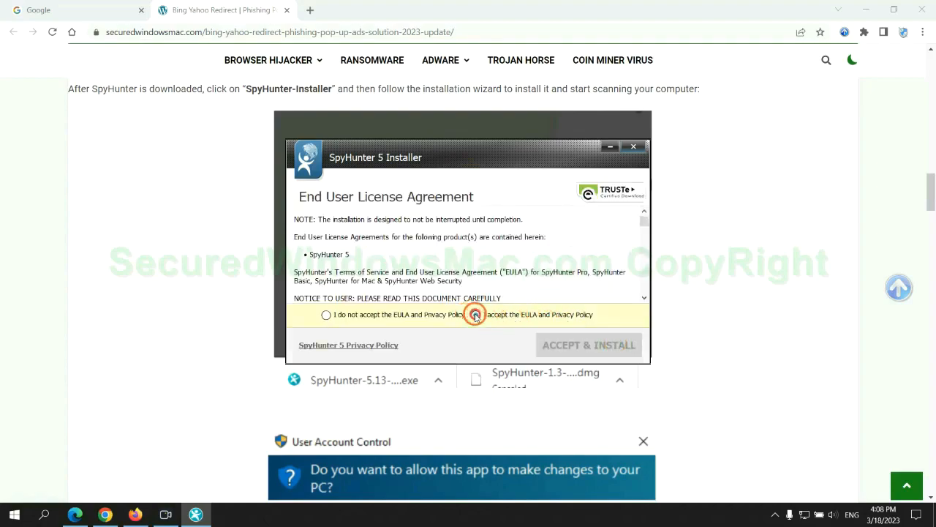
click(476, 315)
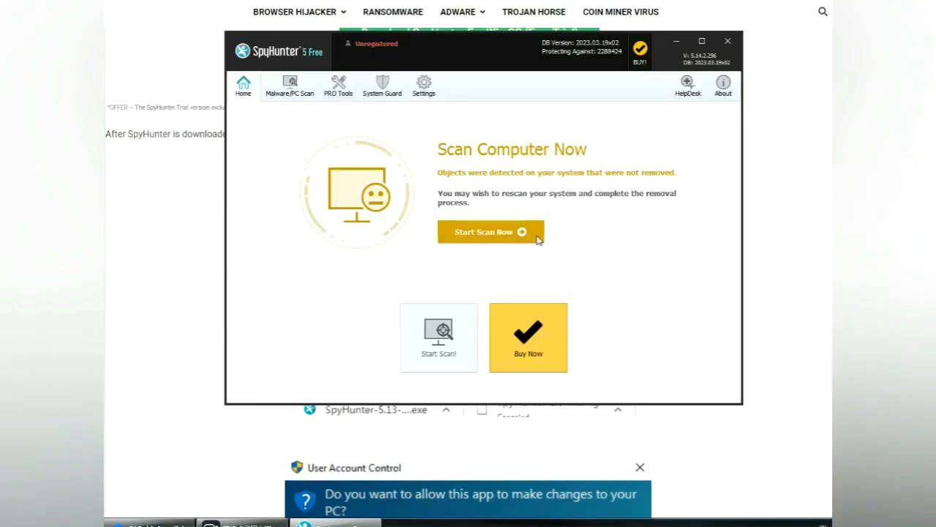
click(490, 231)
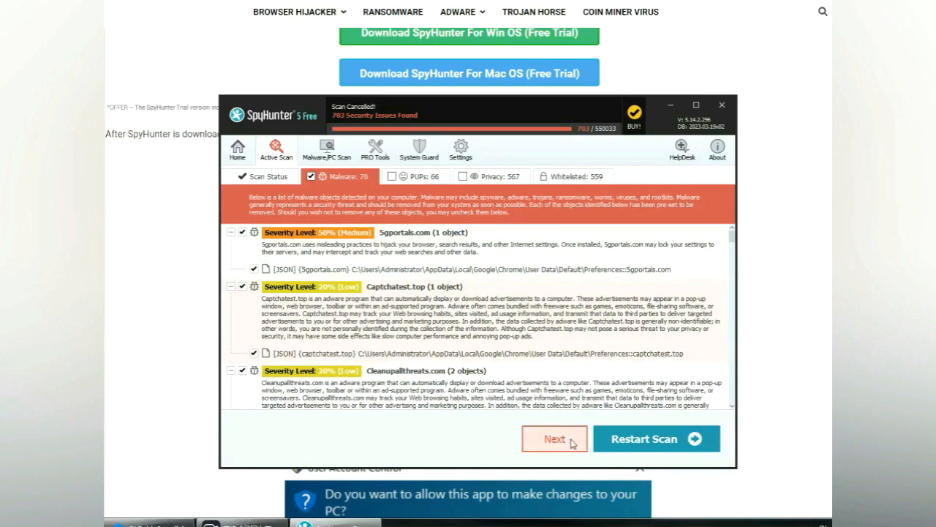
click(554, 439)
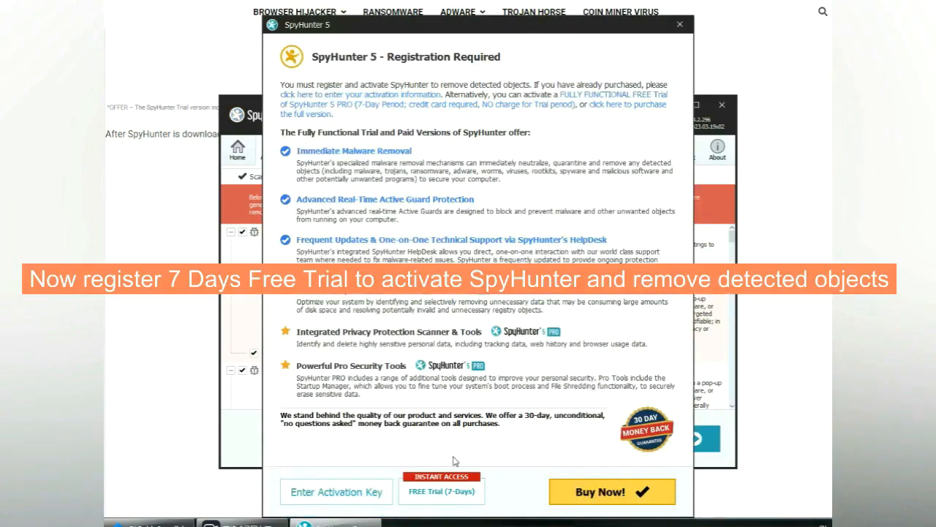
mouse_move(441, 492)
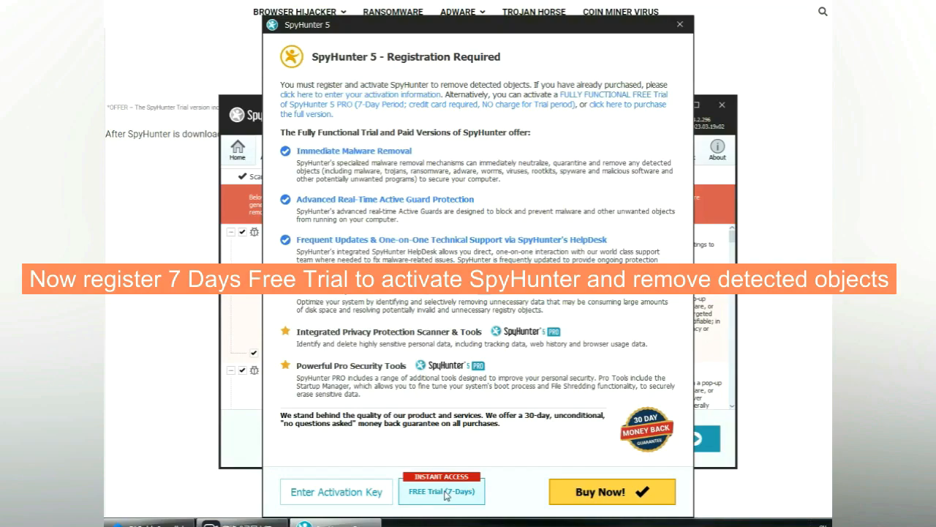
- Choose the FREE Trial (7 Days) registration option and return to the guide
click(442, 492)
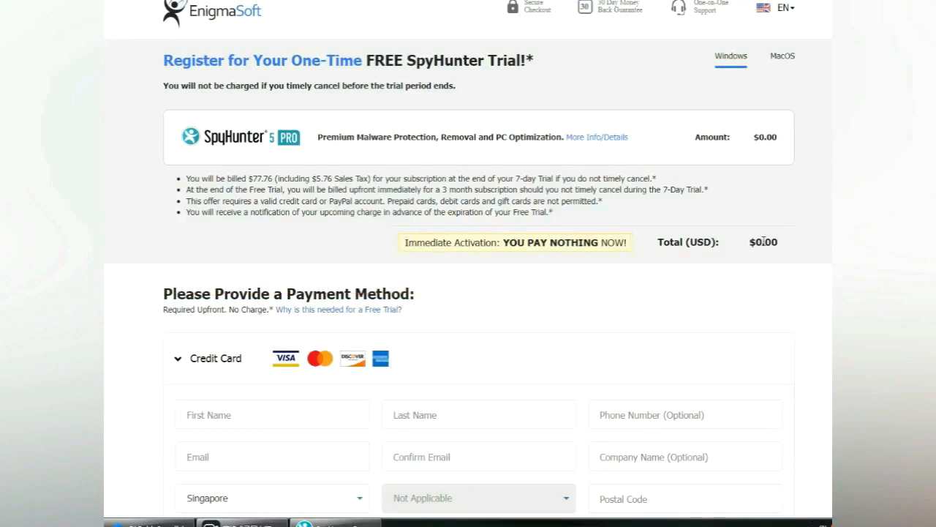
click(223, 32)
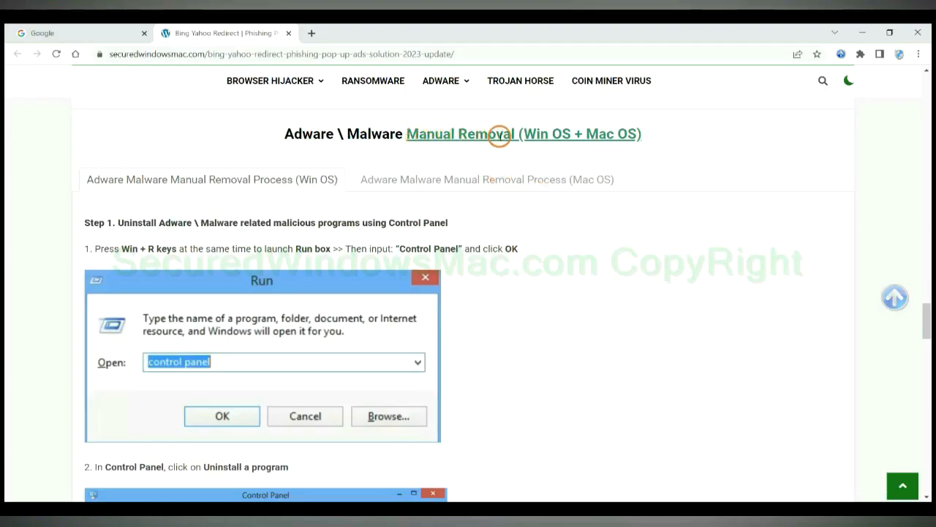
mouse_move(544, 149)
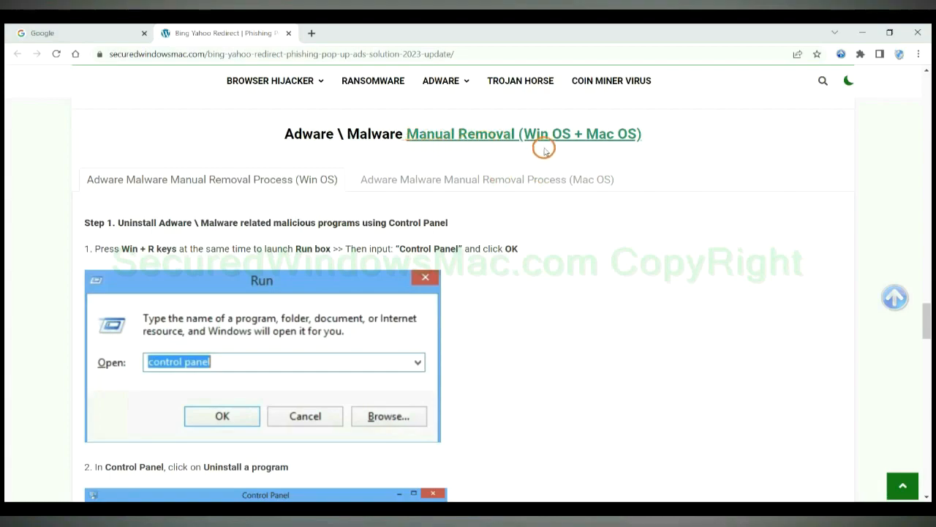
- Compare the guide's Win OS and Mac manual removal tabs and reach the Windows uninstall step
double_click(547, 133)
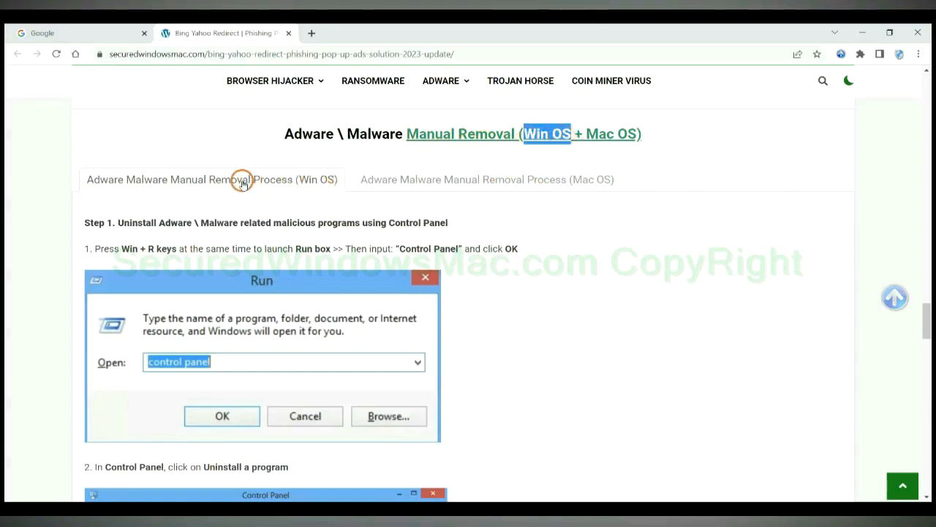
mouse_move(175, 193)
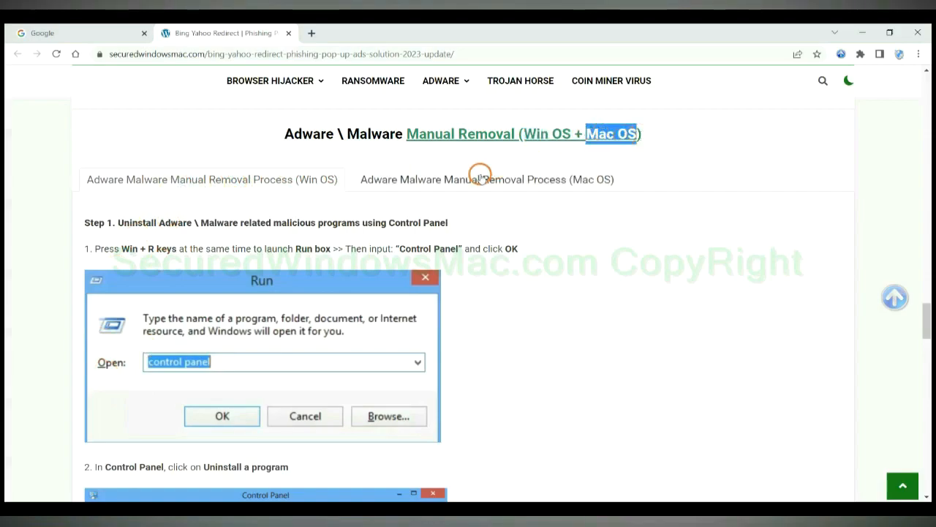
click(487, 178)
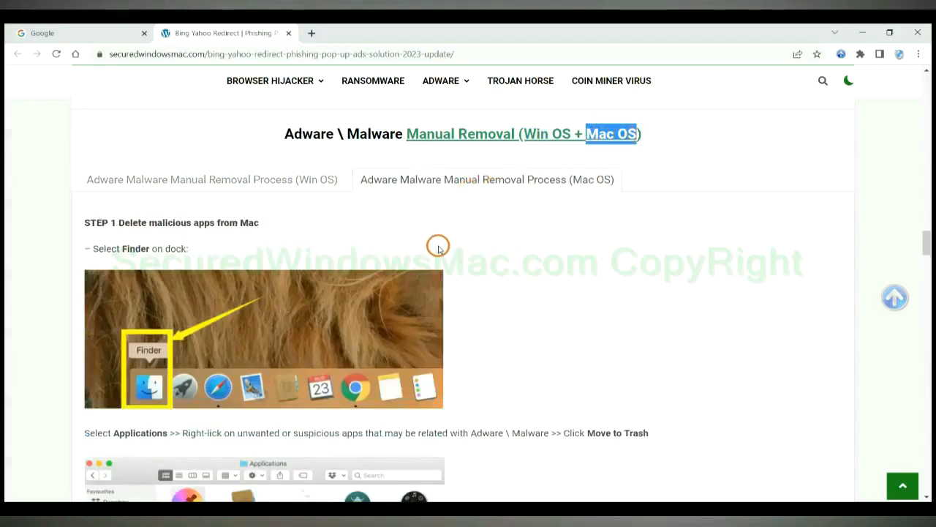
click(210, 179)
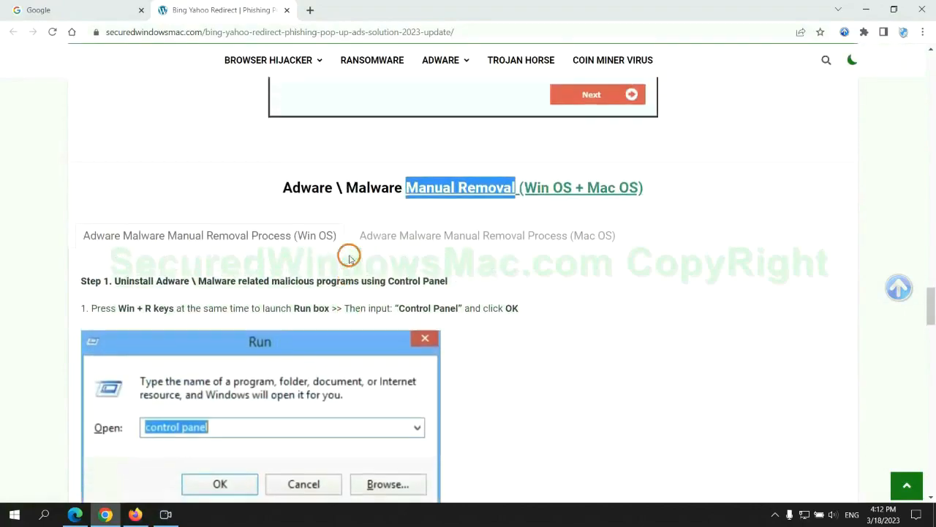
mouse_move(296, 245)
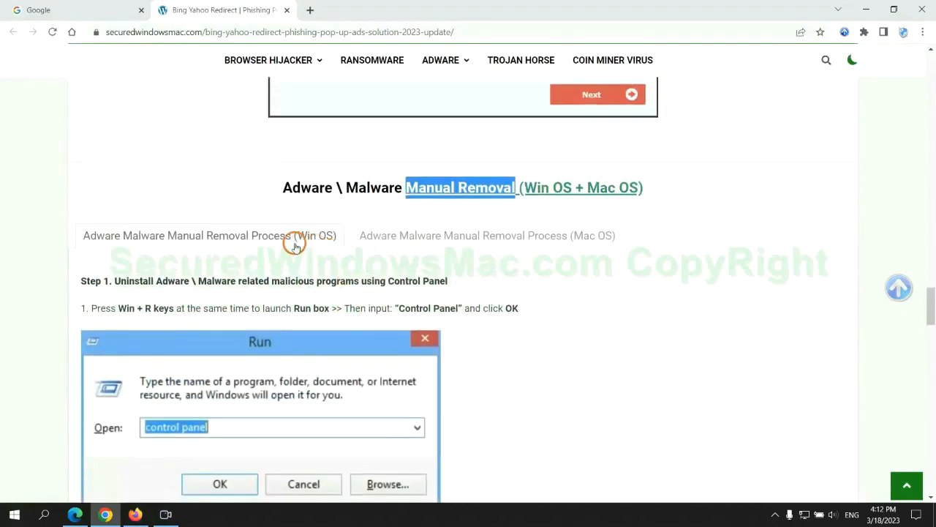
scroll(down, 3)
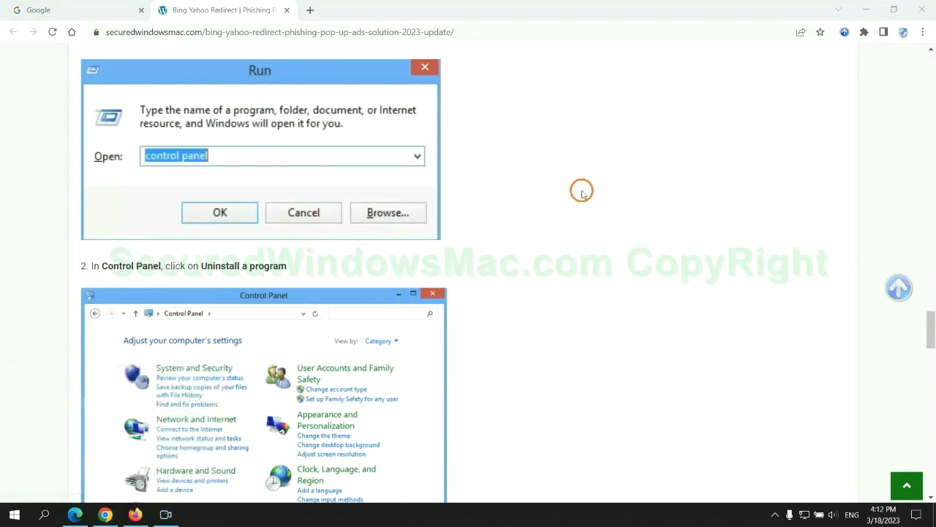
- In Control Panel's Uninstall a program list, select the suspicious Lantern entry, then leave the window
click(220, 212)
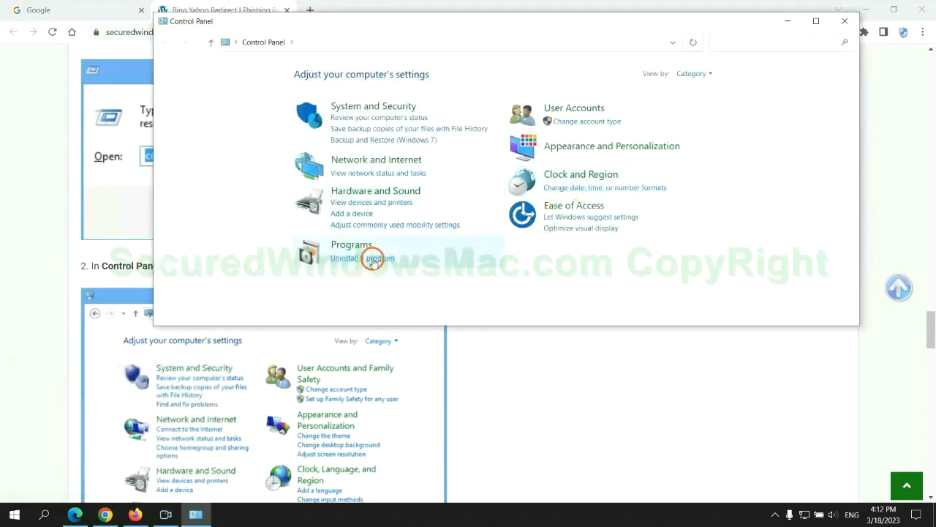
click(361, 258)
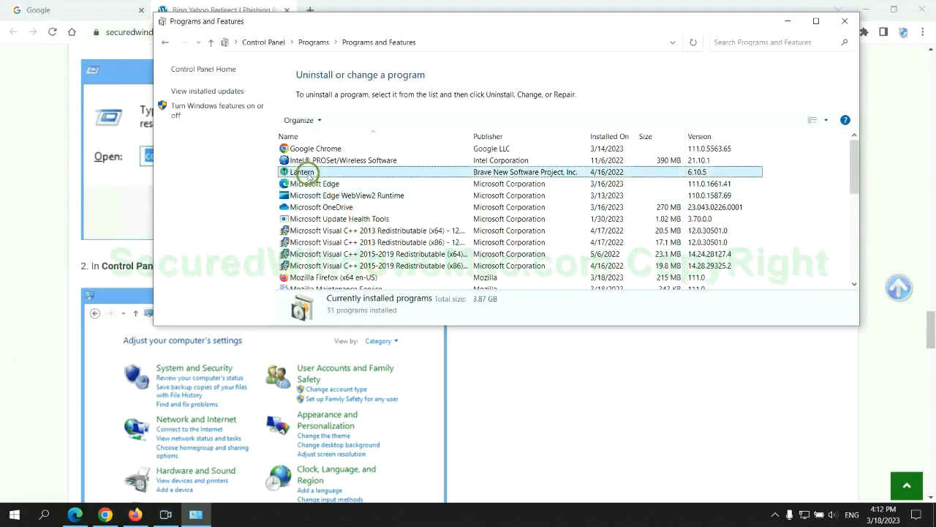
click(301, 171)
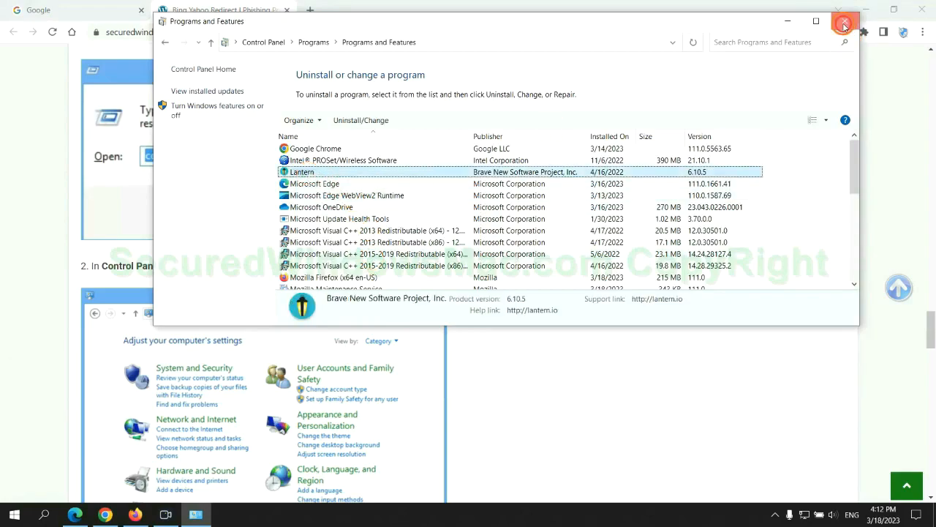
click(845, 22)
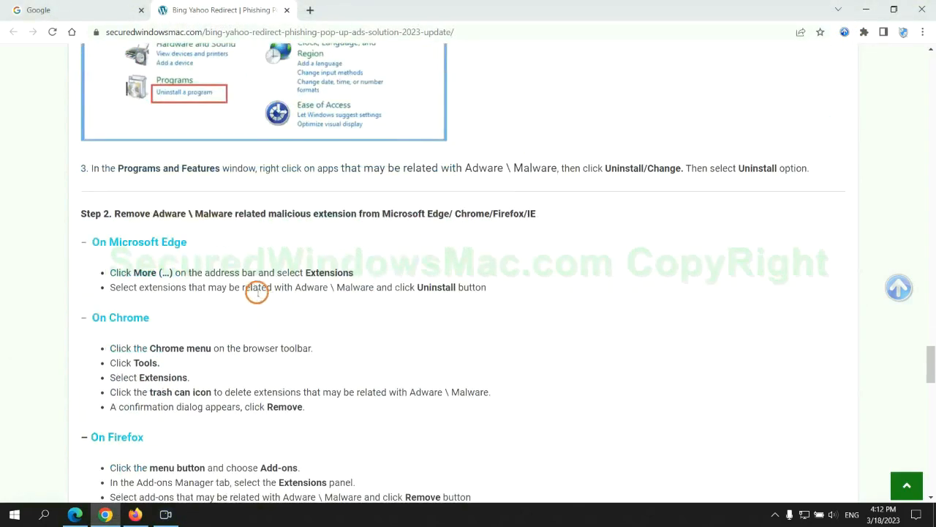
double_click(310, 214)
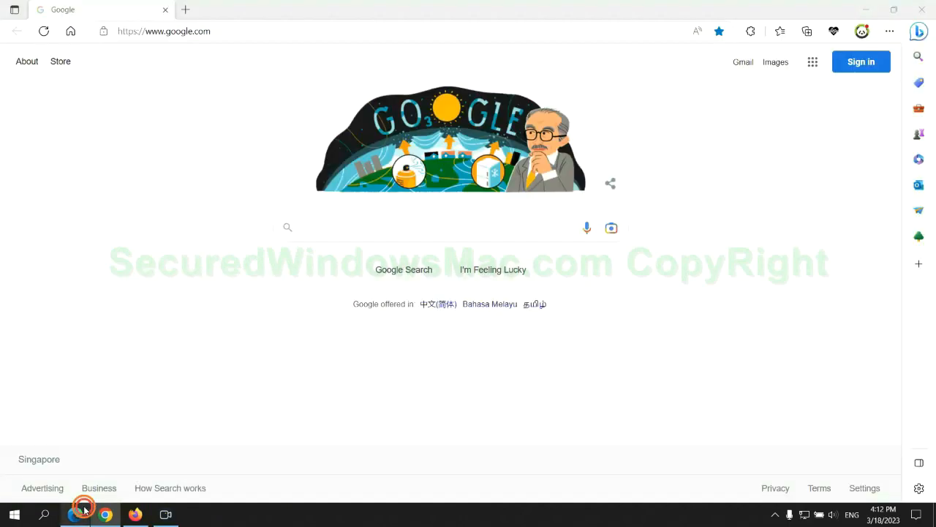
mouse_move(782, 30)
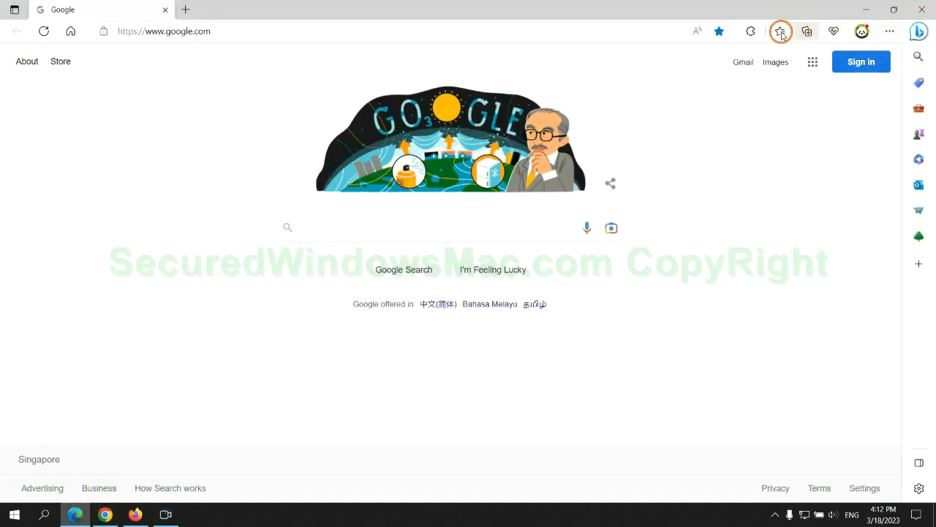
- Remove the McAfee WebAdvisor extension from Edge's Manage extensions page and confirm
click(775, 33)
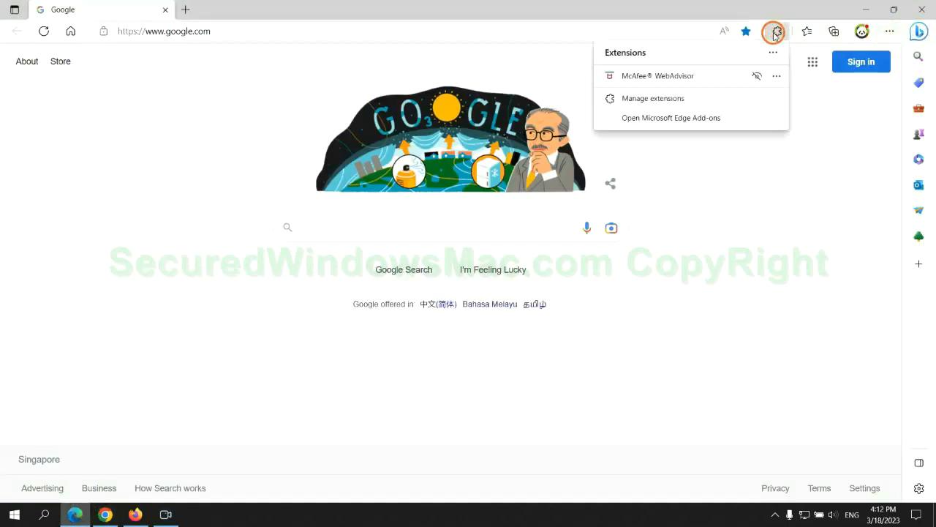
click(652, 98)
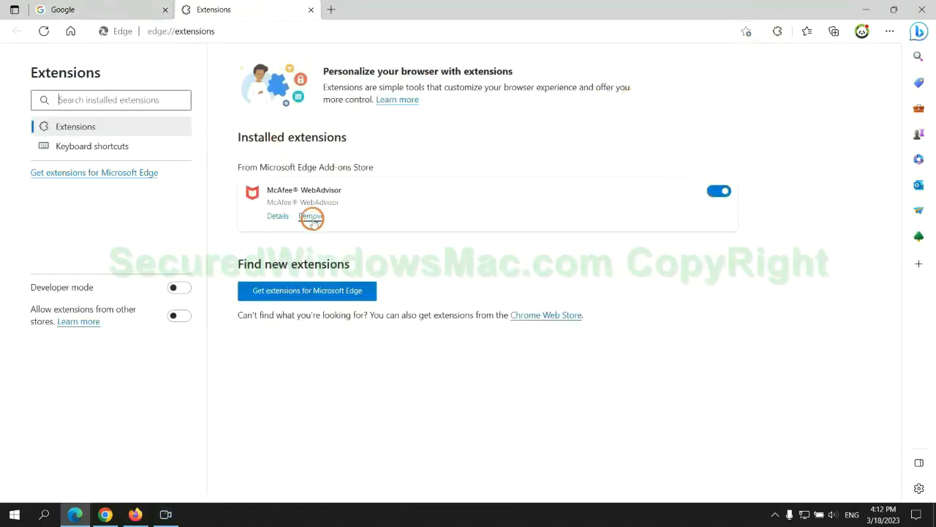
click(310, 215)
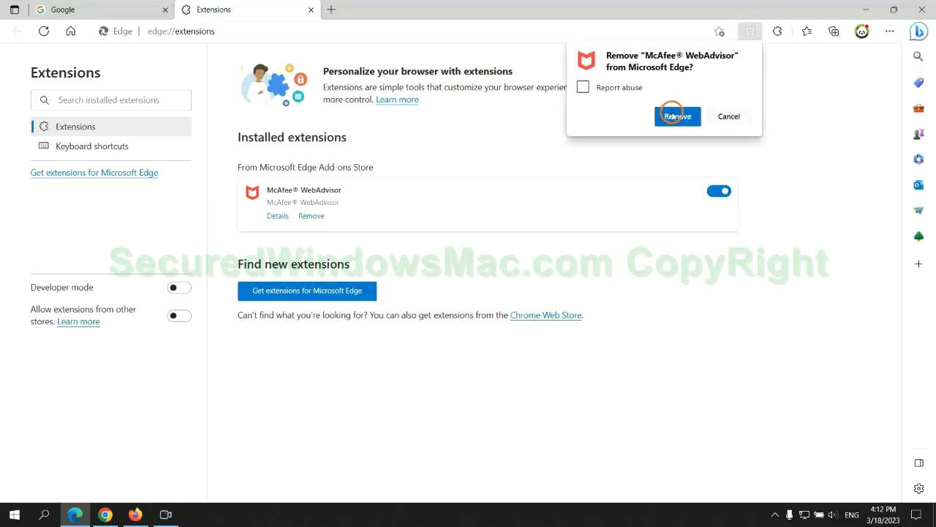
click(676, 115)
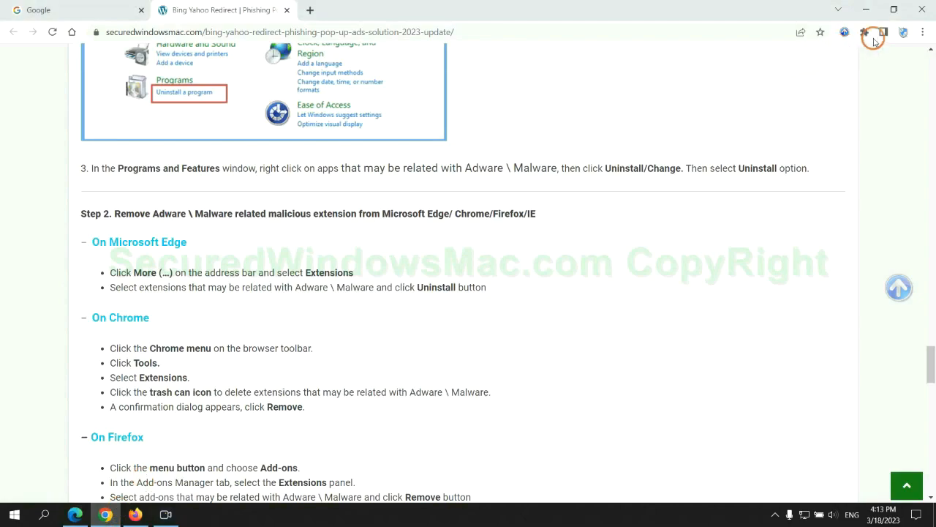
- Remove the Ecosia extension from Chrome's extensions page and close its uninstall feedback tab
click(864, 32)
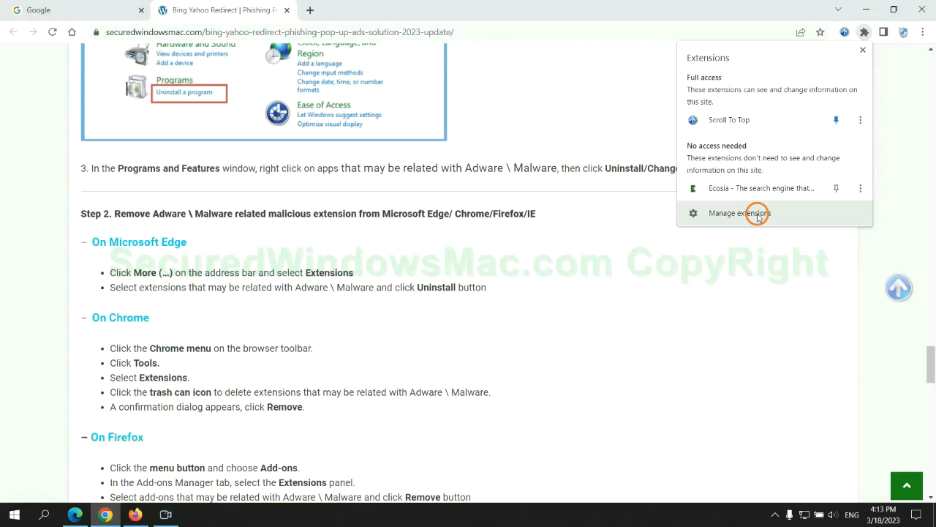
click(739, 214)
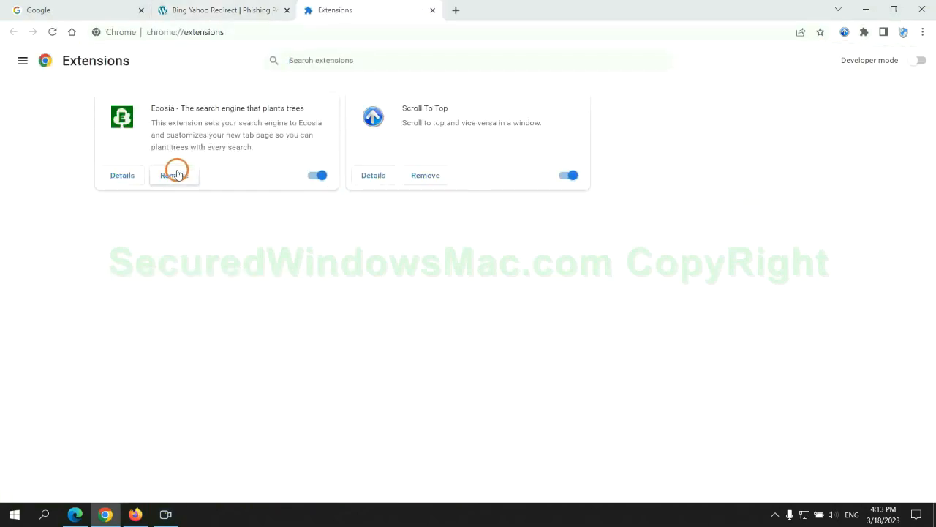
click(174, 176)
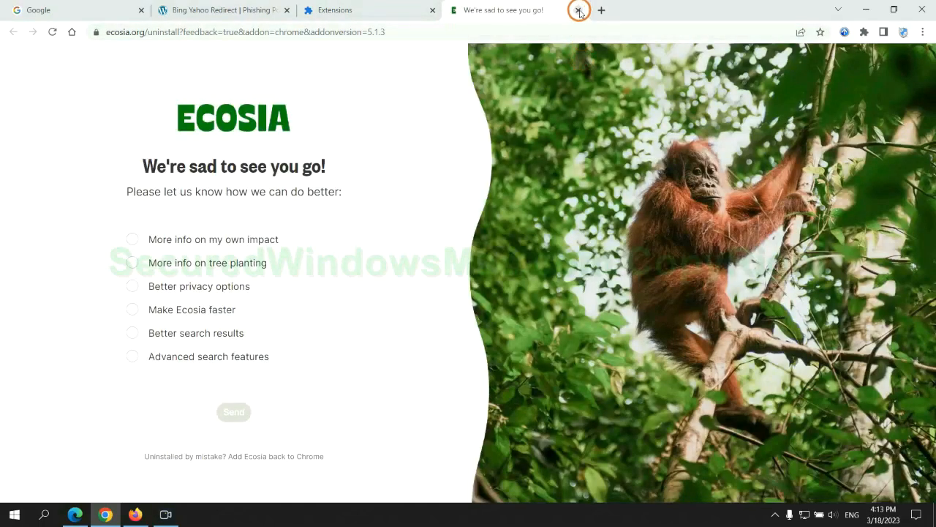
click(135, 515)
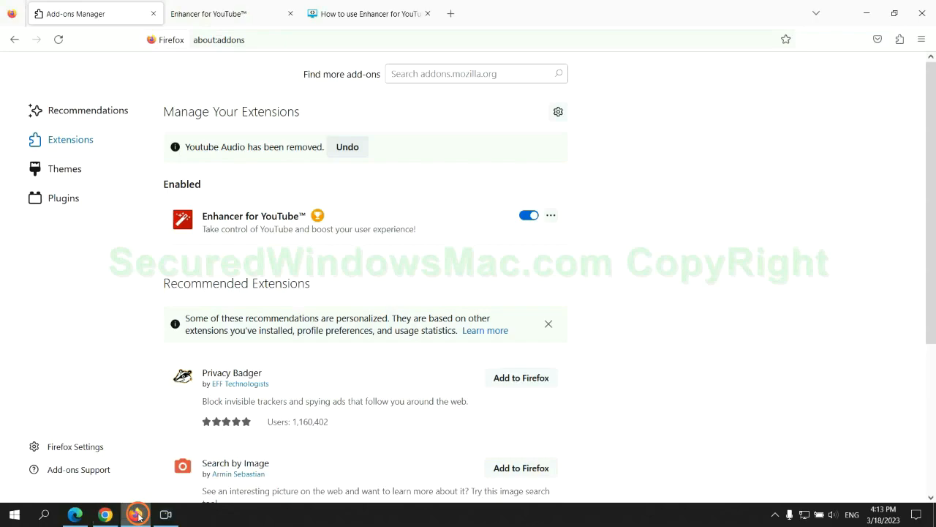
mouse_move(898, 39)
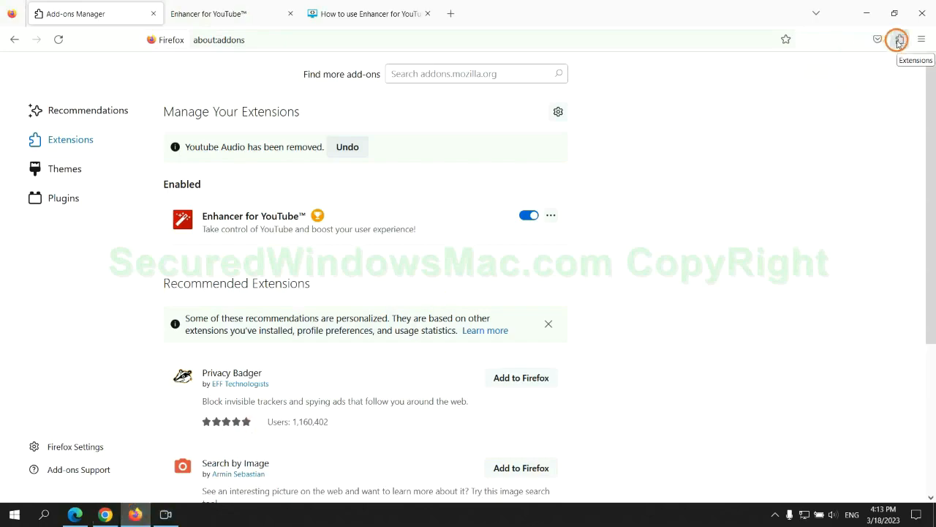
- Remove the Enhancer for YouTube add-on from Firefox's add-ons manager
click(899, 40)
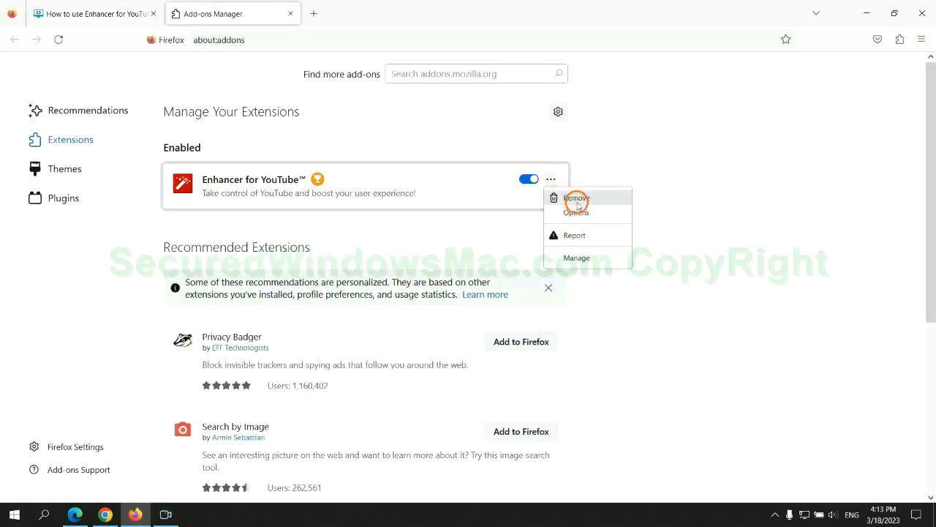
click(577, 197)
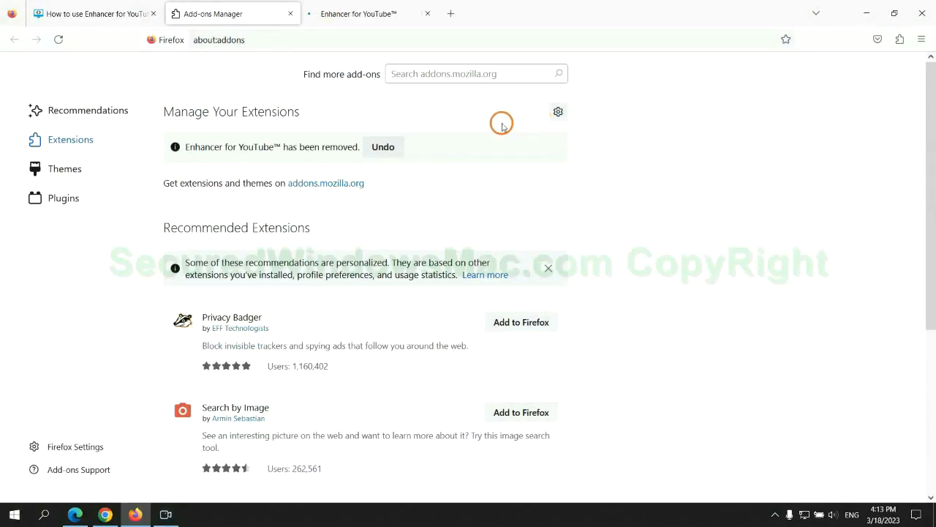
mouse_move(336, 35)
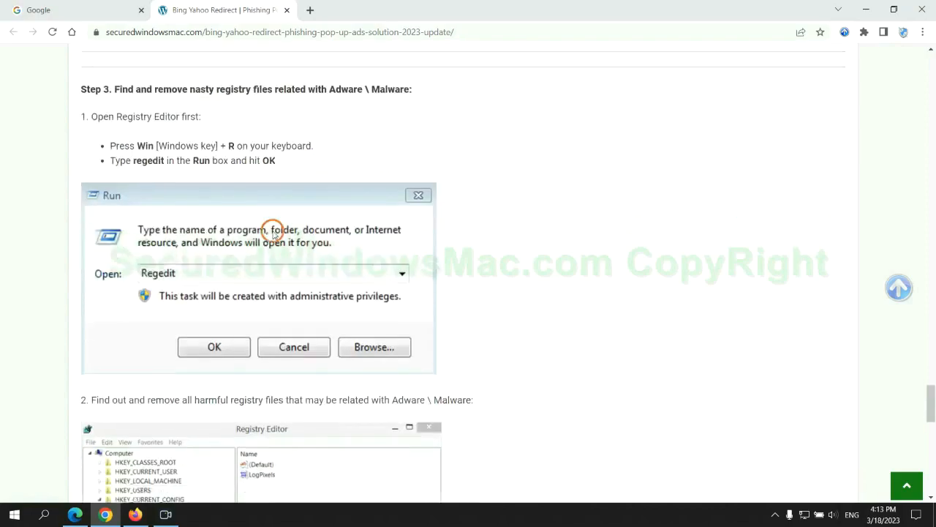
- Launch Registry Editor via the Run box with 'regedit' and allow it to make changes
scroll(up, 3)
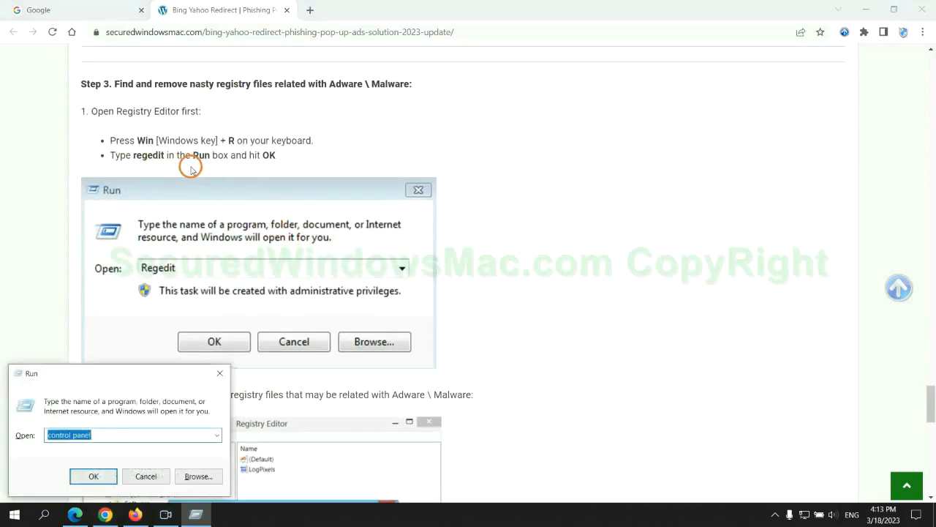
text(rege)
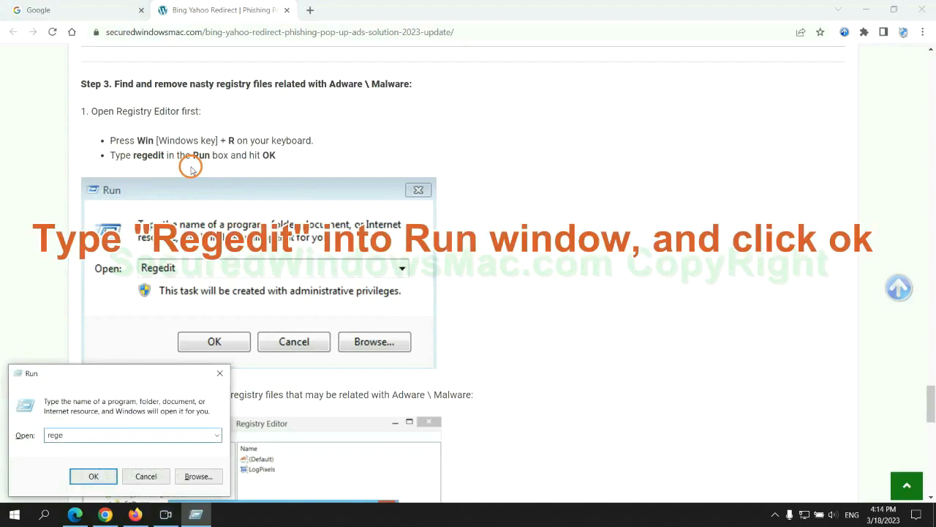
click(93, 476)
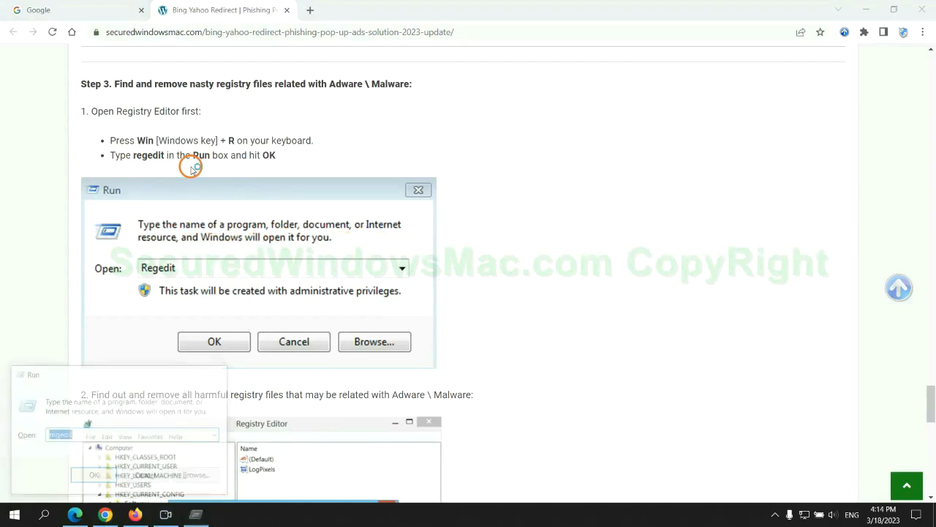
click(213, 342)
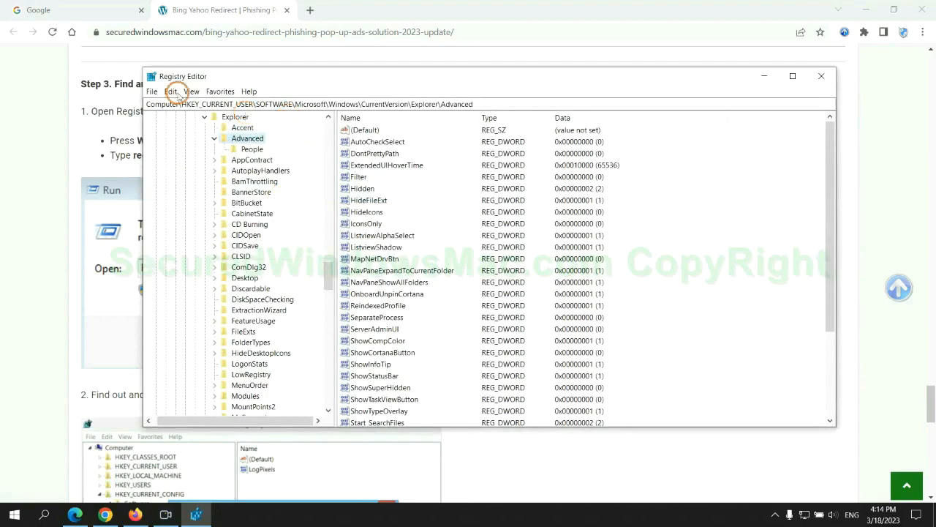
- Search the registry with Edit > Find for 'App' and bring up actions on the StoreAppsOnTaskbar value
click(173, 91)
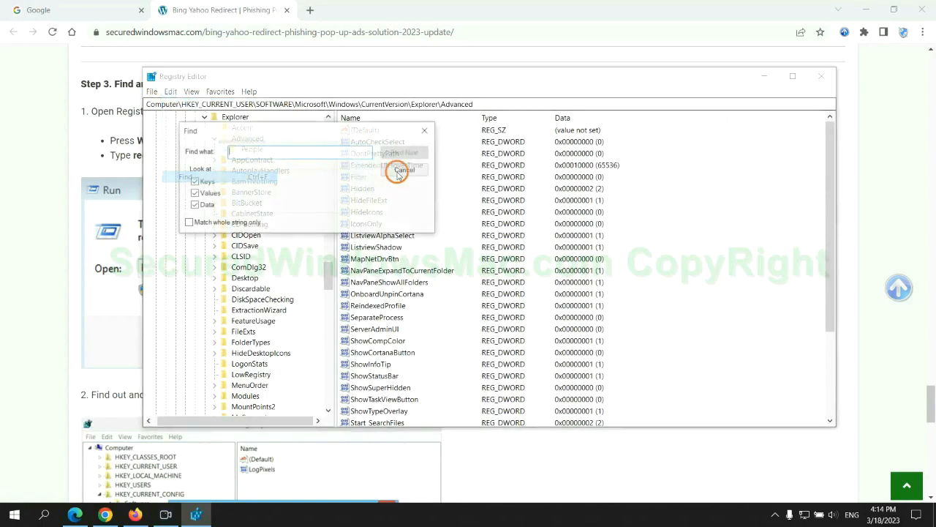
text(App)
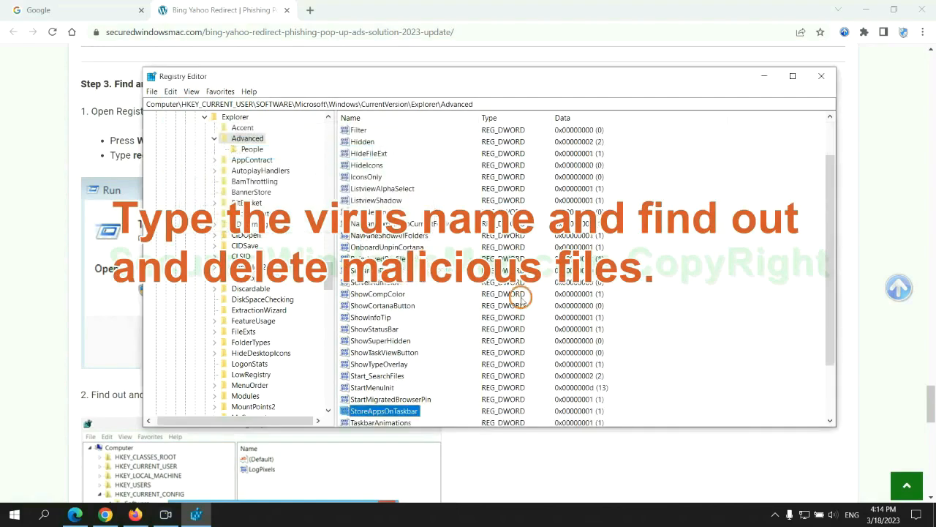
right_click(383, 340)
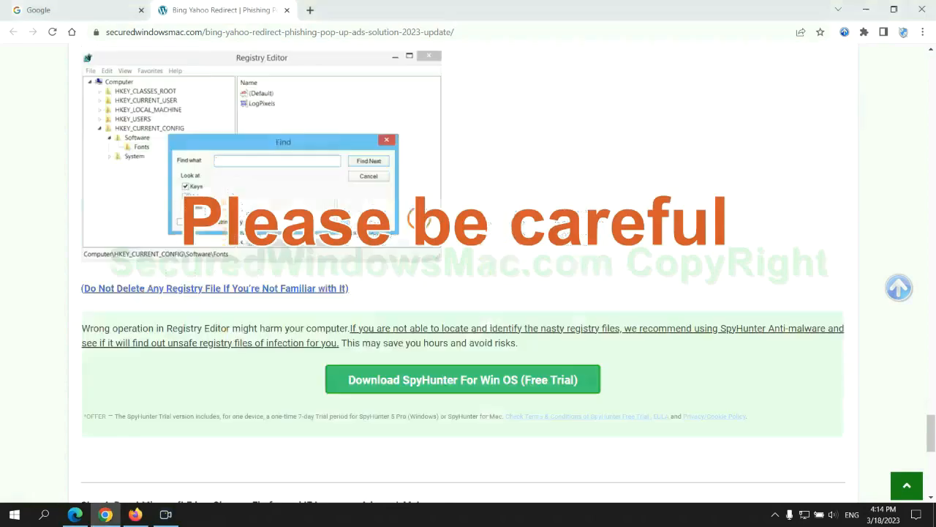
- Scroll past the registry warning in the removal guide
scroll(down, 3)
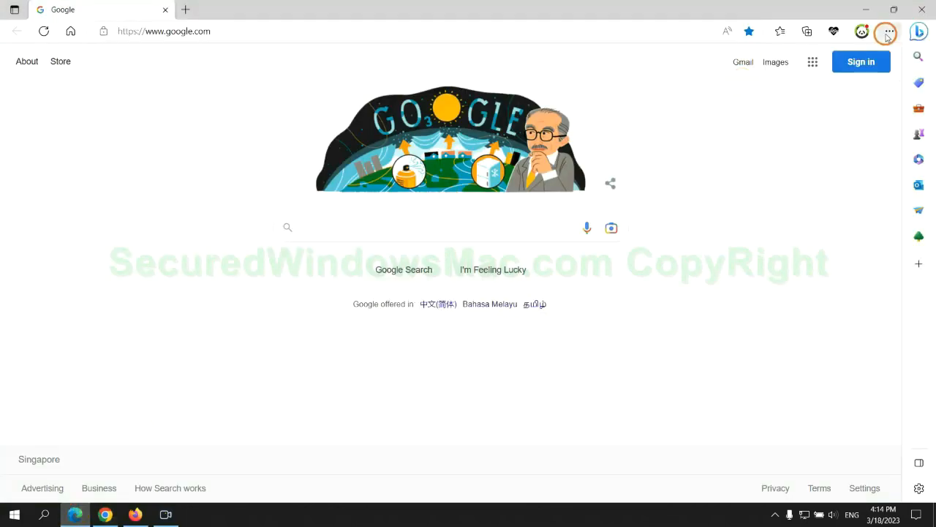
- Reach Edge's Privacy, search and services settings and choose what browsing data to clear
click(889, 32)
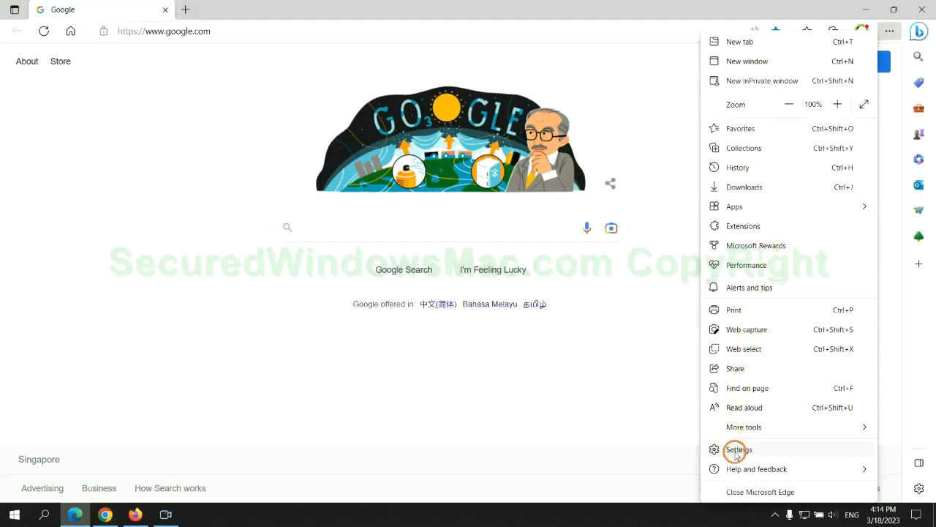
click(738, 449)
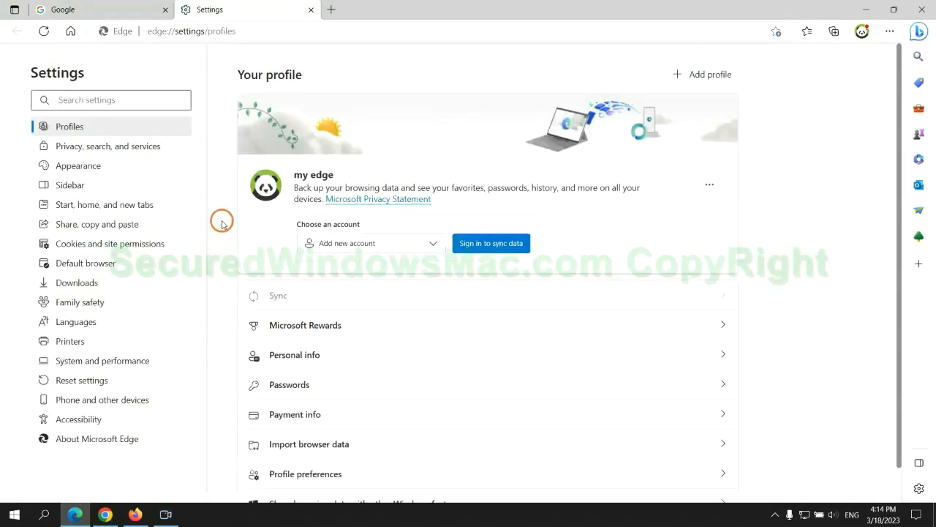
click(108, 147)
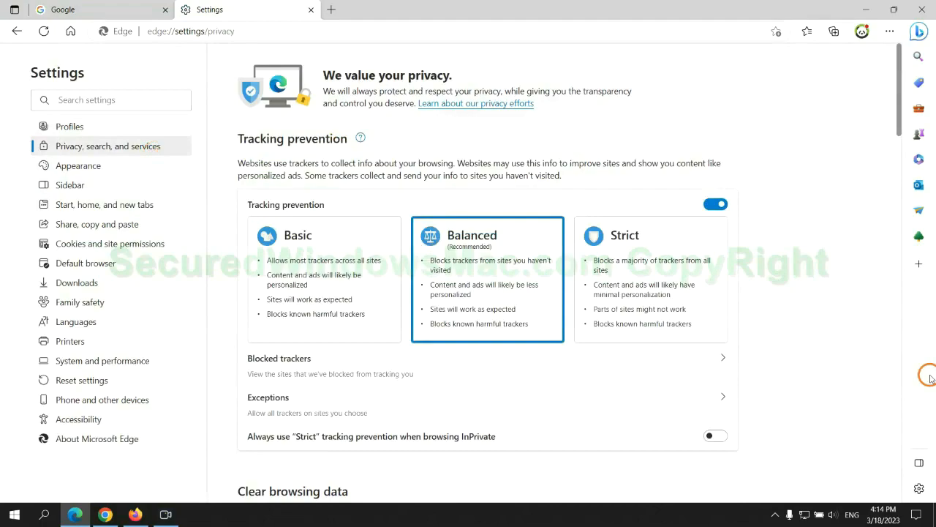
scroll(down, 3)
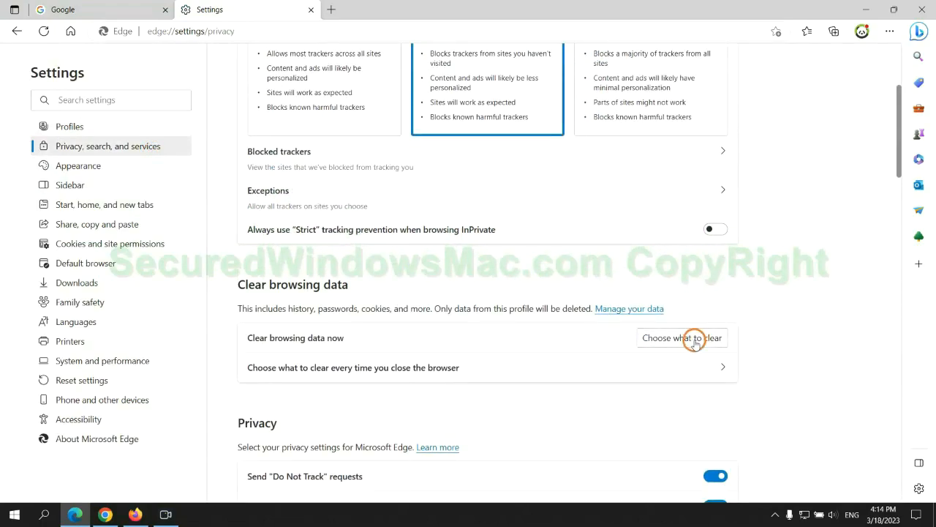
click(682, 337)
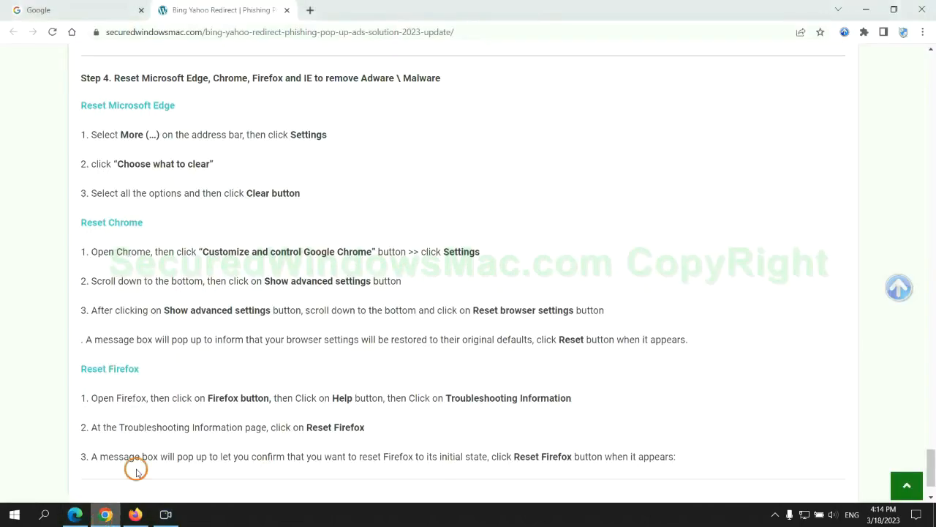
- Restore Chrome's settings to their original defaults via the Reset settings page
click(921, 32)
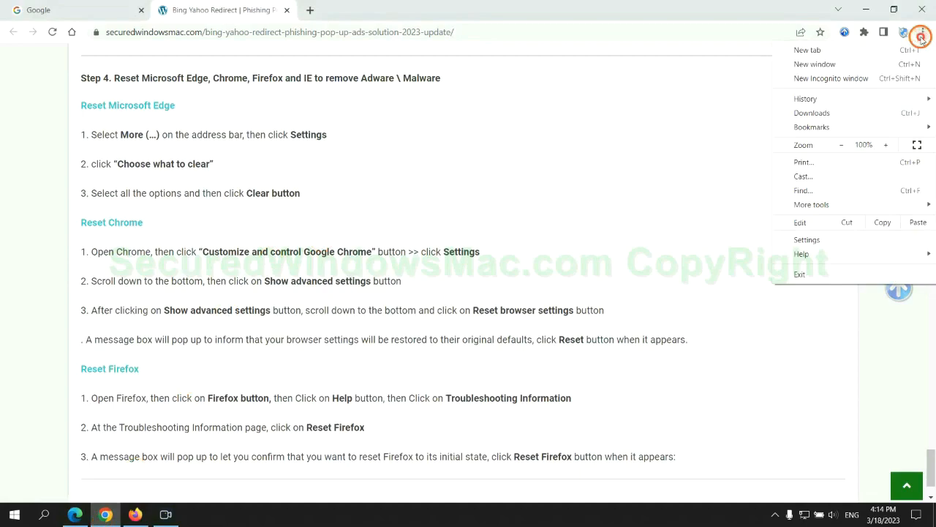
click(807, 240)
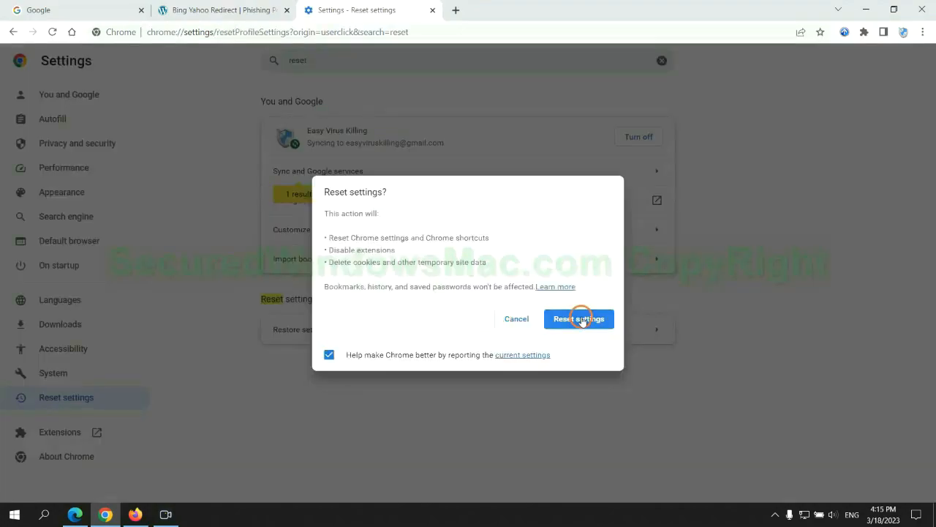
click(580, 318)
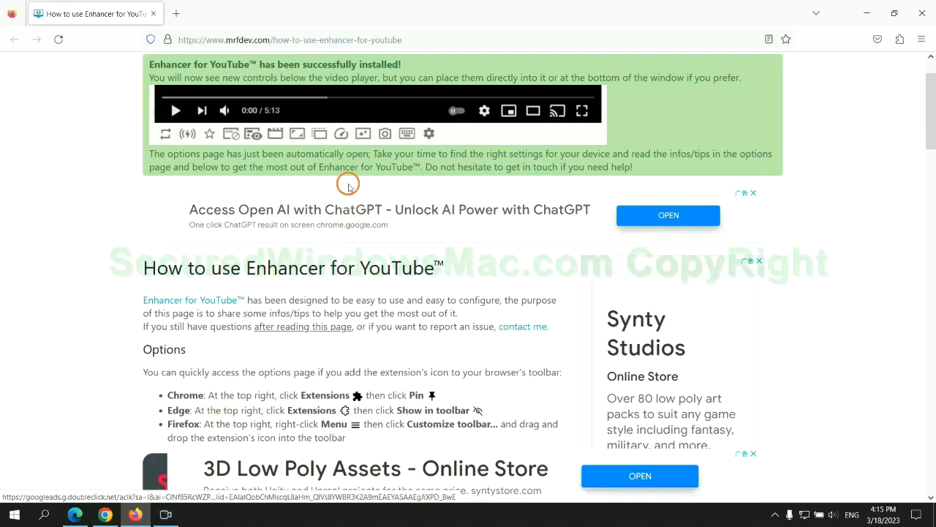
- Reach Firefox's Troubleshooting Information page from Help to refresh Firefox
click(922, 38)
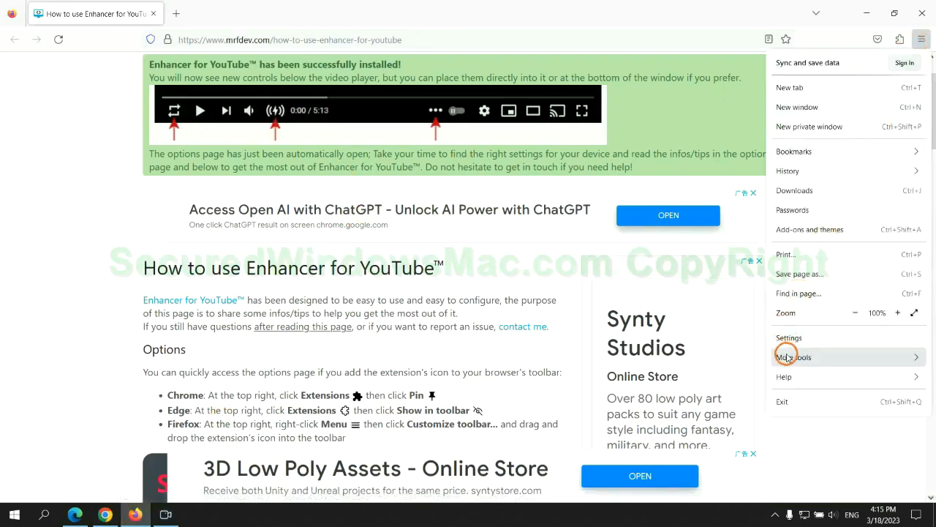
click(784, 377)
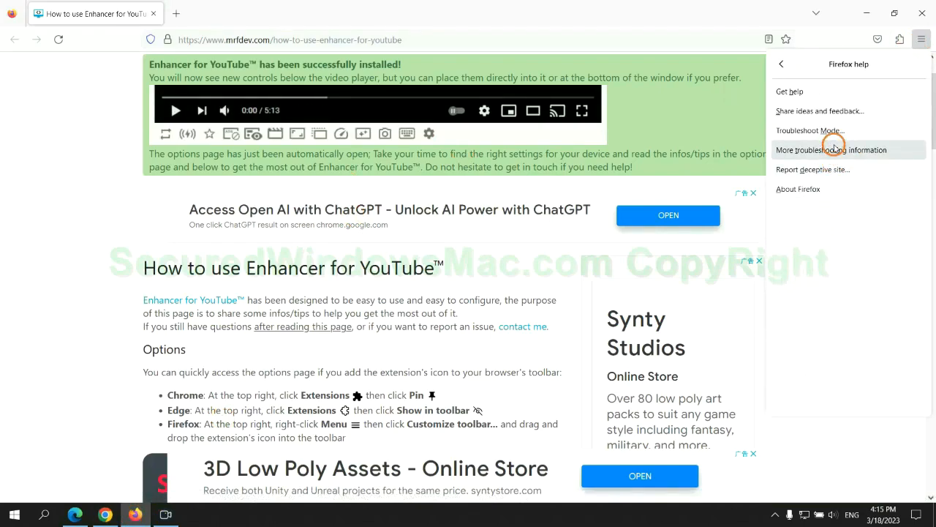
click(831, 149)
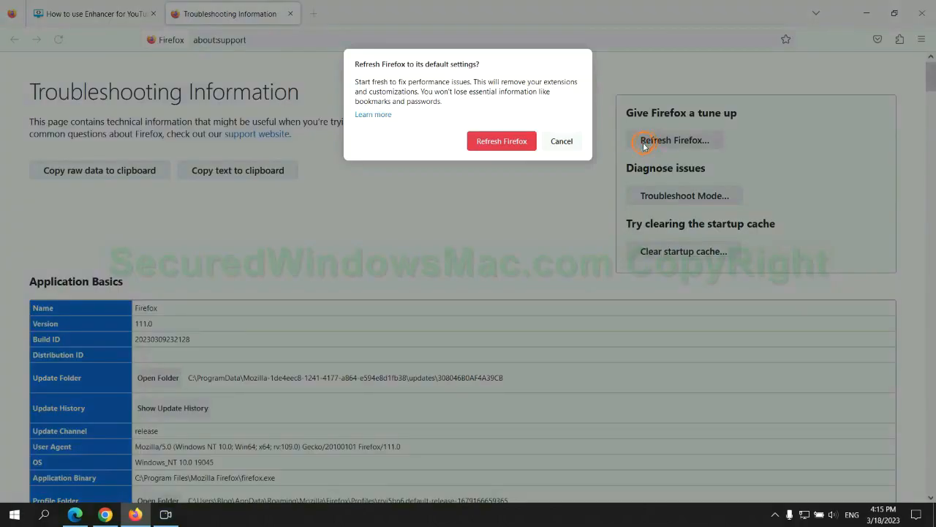